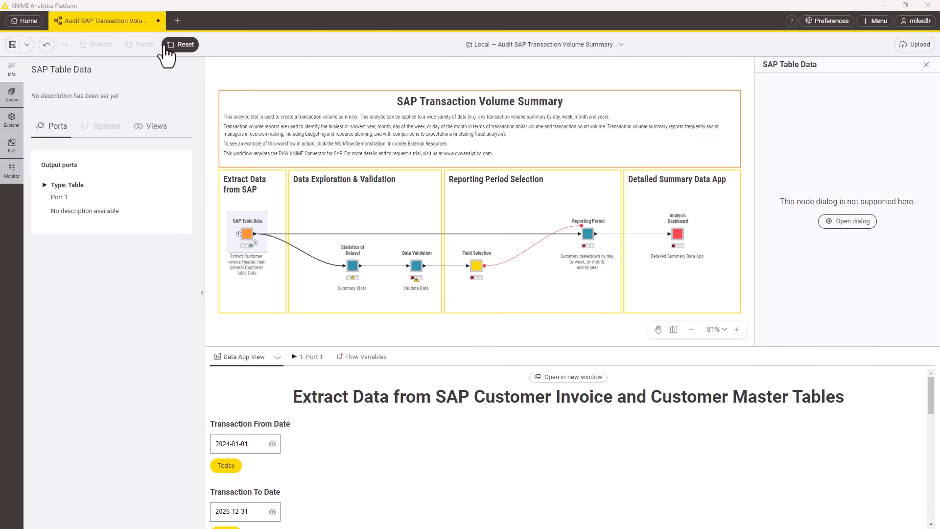
Reset and re-execute the SAP Table Data node so its date-range extraction form reloads.
{"action": "left_click", "coordinate": [185, 44]}
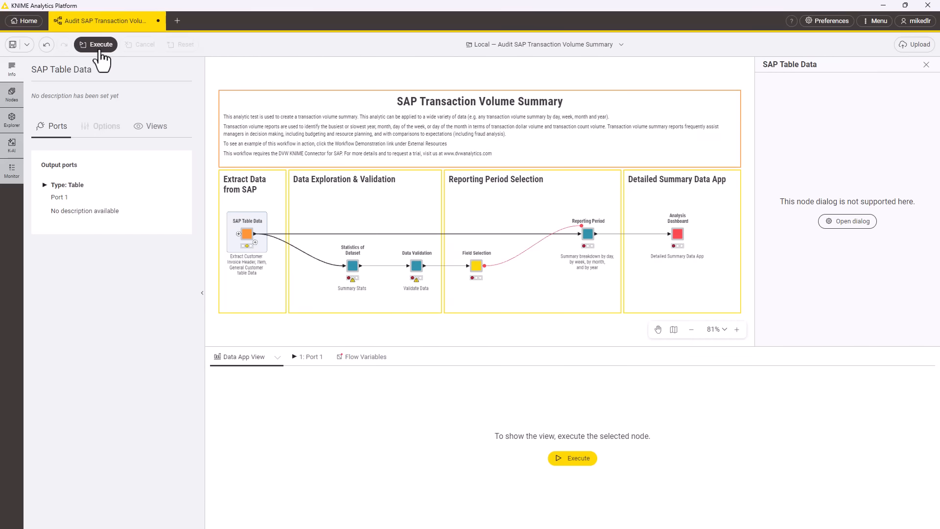
{"action": "left_click", "coordinate": [95, 45]}
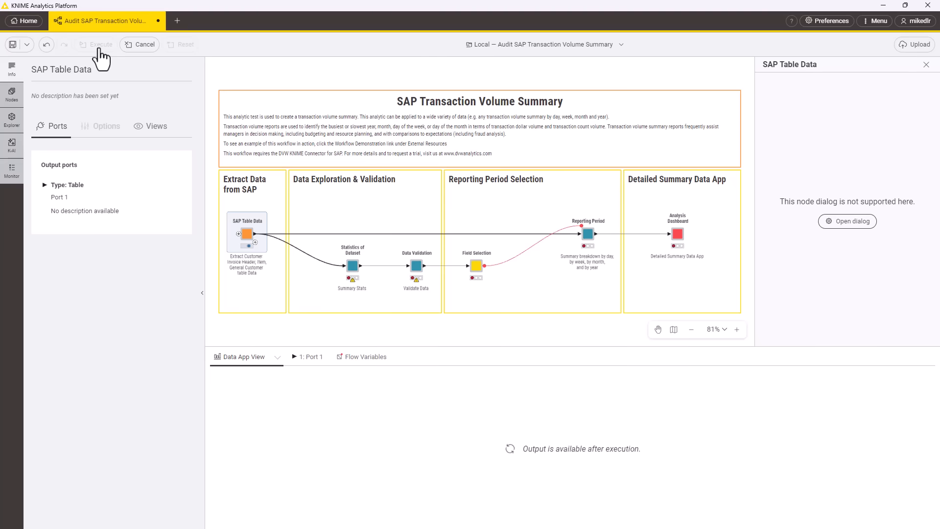
{"action": "left_click", "coordinate": [100, 44]}
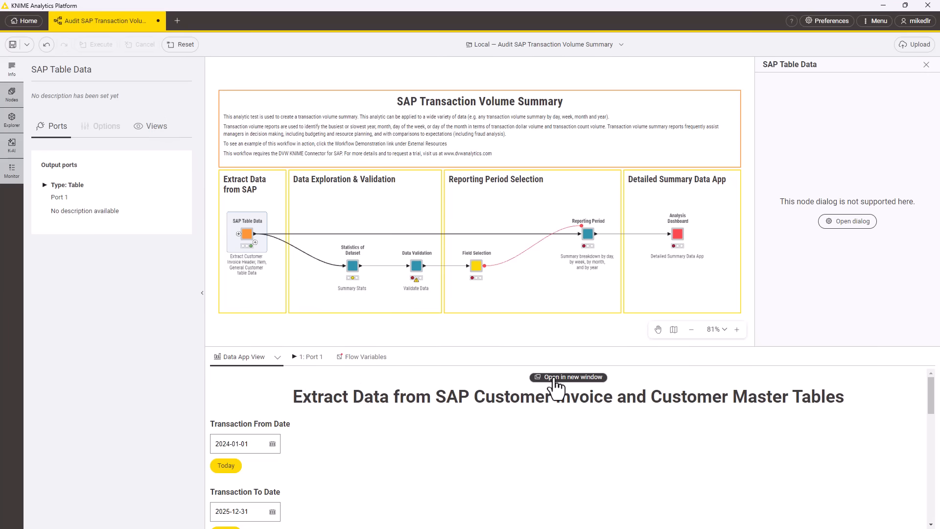
Show the Analysis Dashboard report in its own separate window.
{"action": "left_click", "coordinate": [567, 377]}
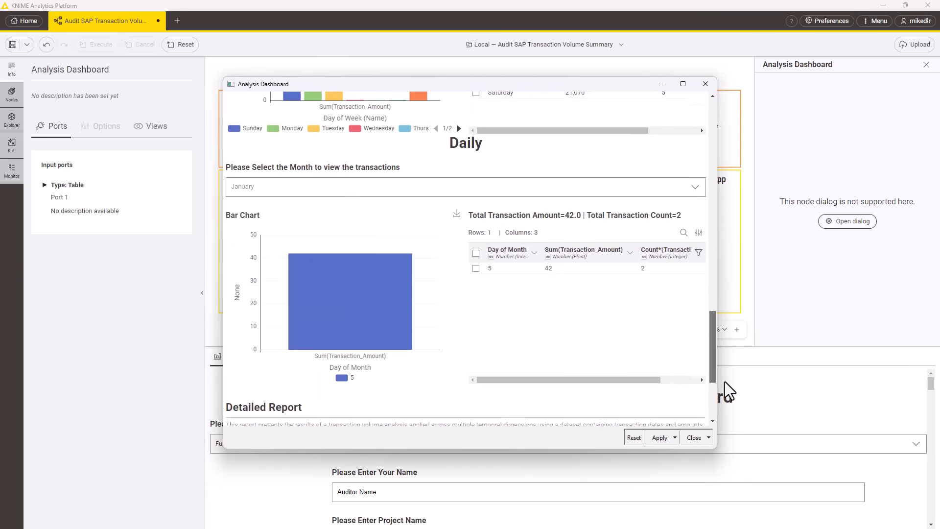
Title the project 'Transaction Volume Report 2024-01-01 to 2025-12-31', regenerate the report, and download it as PDF.
{"action": "scroll", "scroll_direction": "up", "scroll_amount": 3}
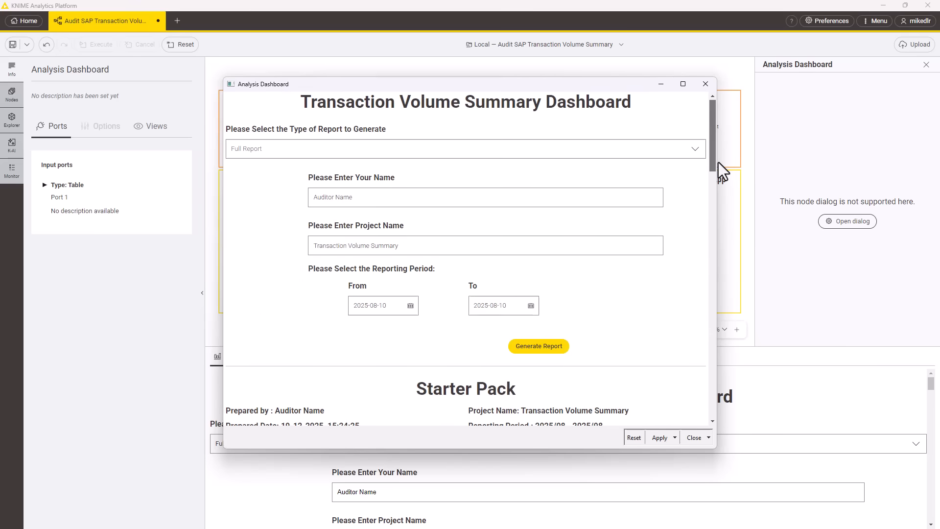
{"action": "type", "text": "Transaction Volume Report 2024-01-01 to 2025-12-31"}
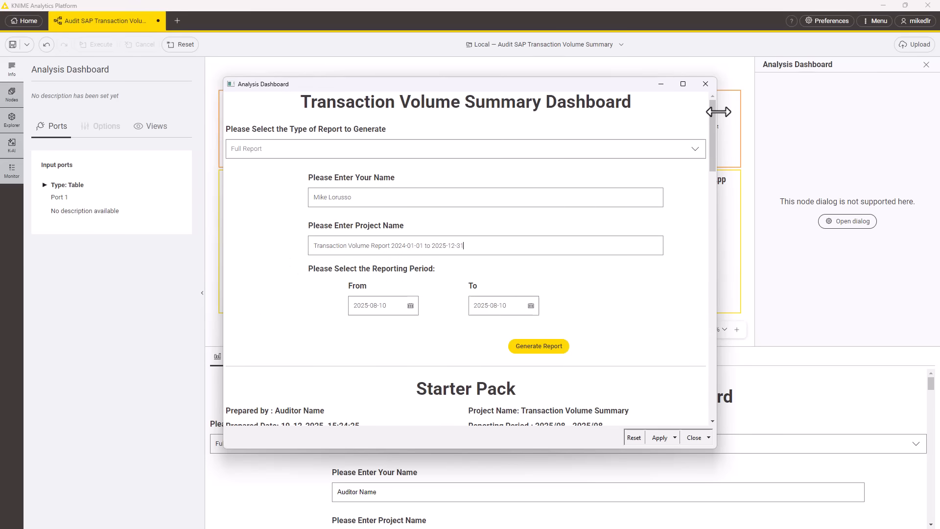
{"action": "left_click", "coordinate": [537, 346]}
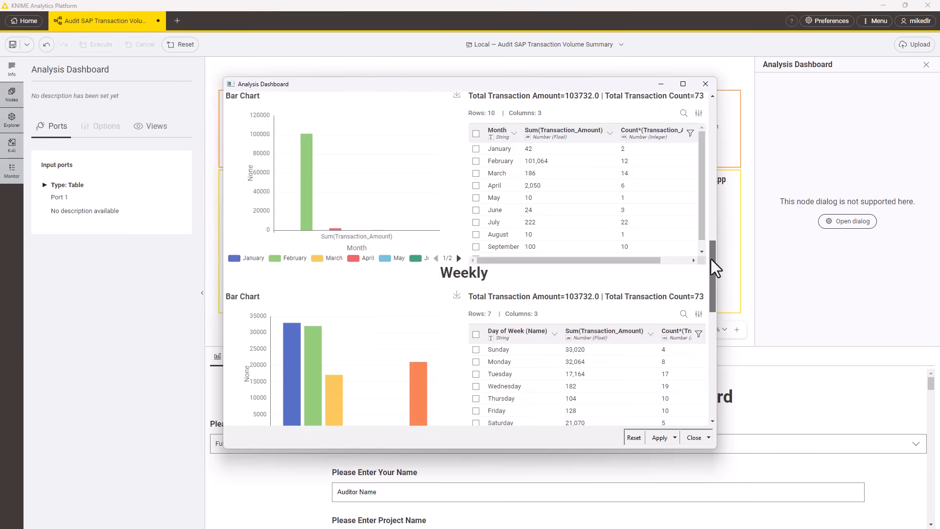
{"action": "scroll", "scroll_direction": "down", "scroll_amount": 3}
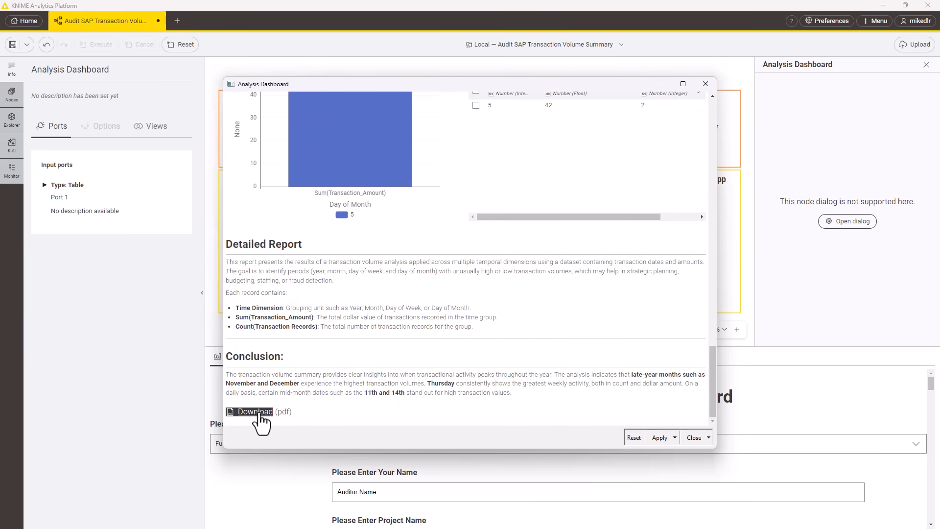
{"action": "left_click", "coordinate": [254, 412]}
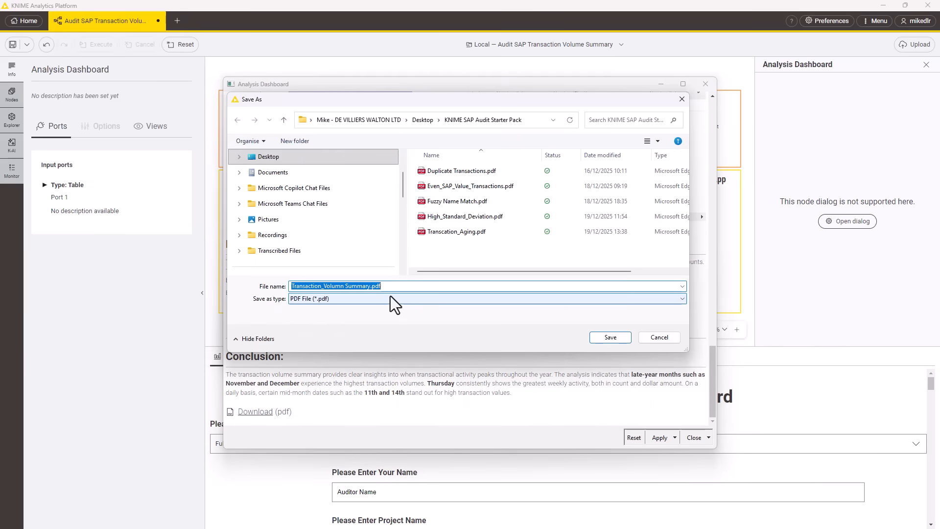